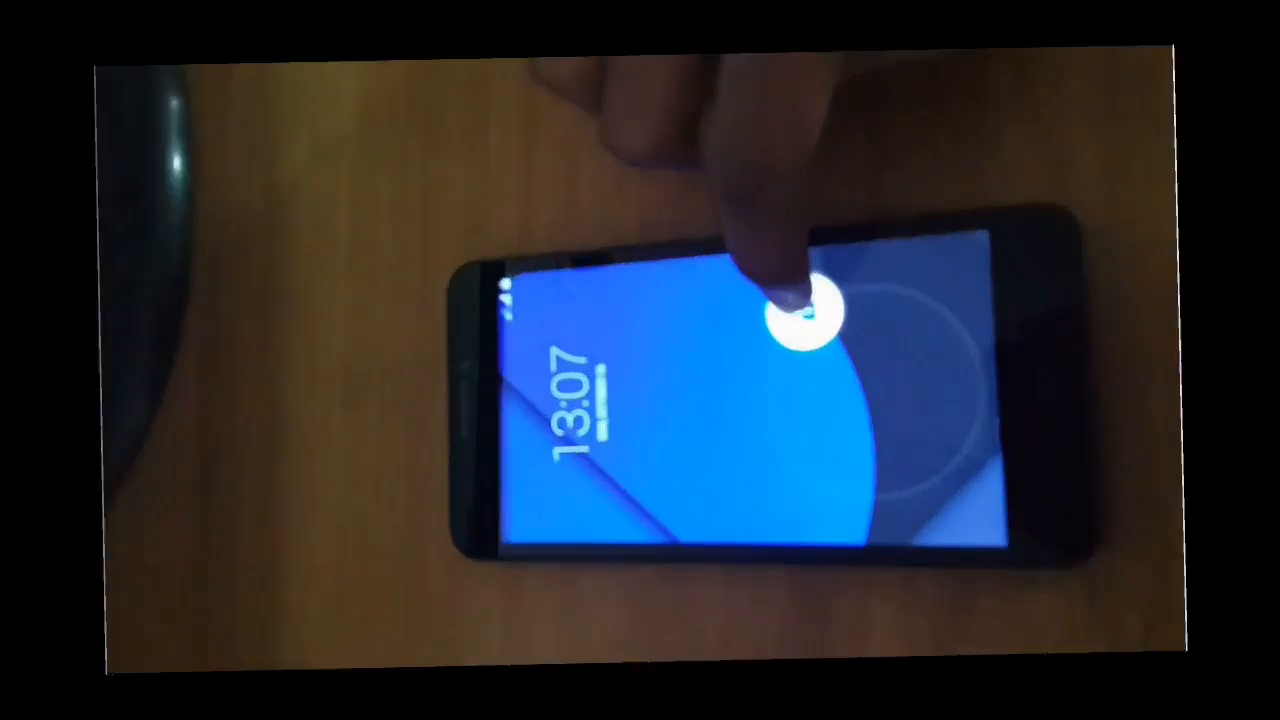
Unlock the phone and open Developer options in Android Settings
{"action": "left_click", "coordinate": [790, 310]}
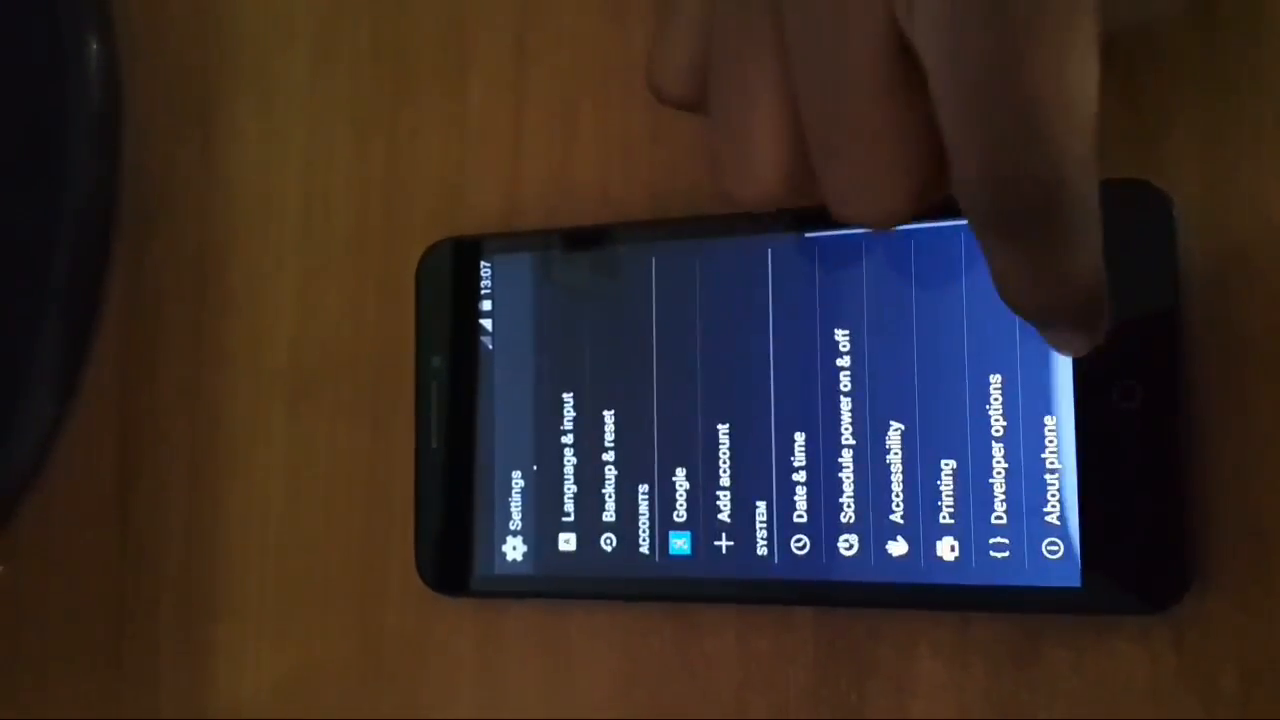
{"action": "left_click", "coordinate": [1045, 455]}
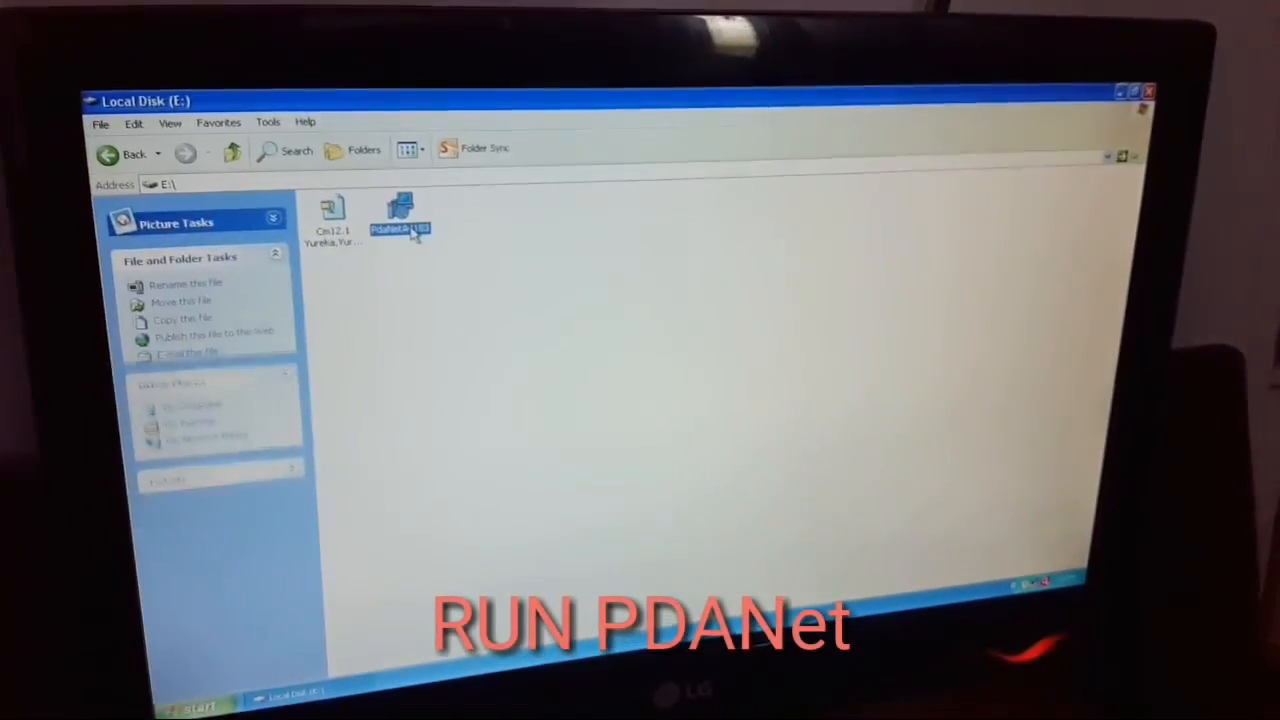
Run the PdaNet installer, accept the license, and finish the setup wizard
{"action": "double_click", "coordinate": [399, 210]}
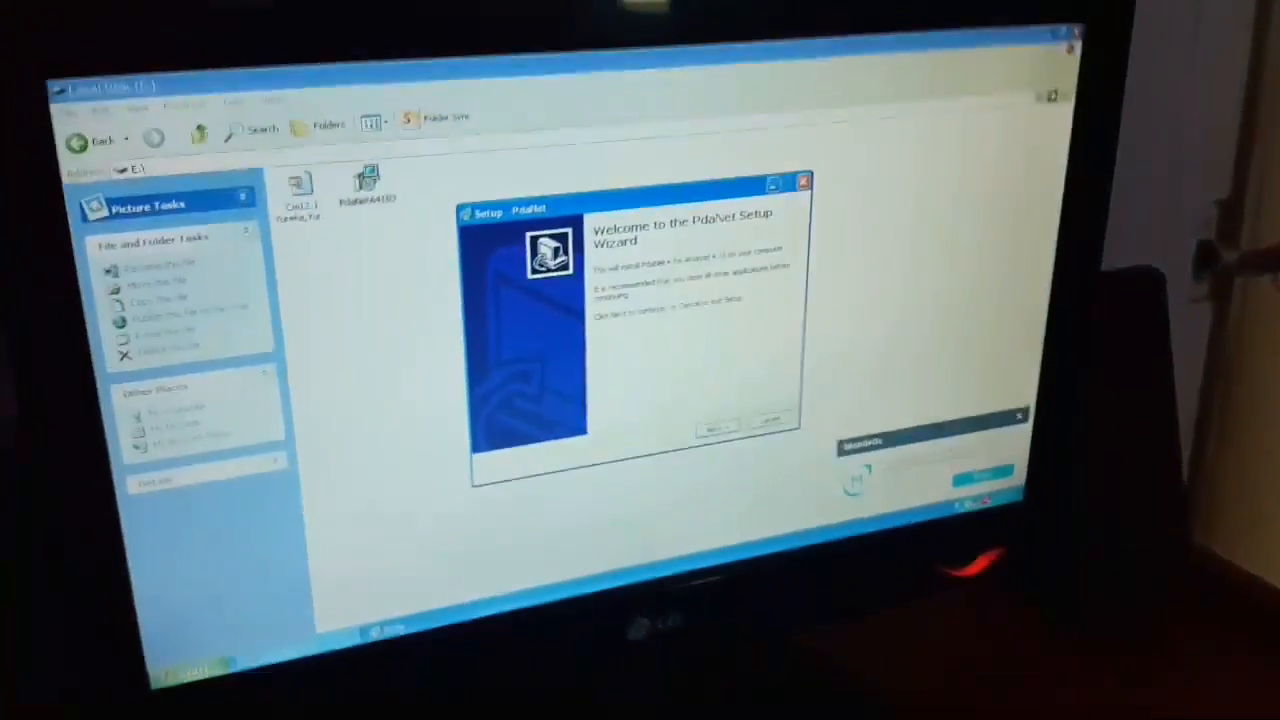
{"action": "left_click", "coordinate": [717, 427]}
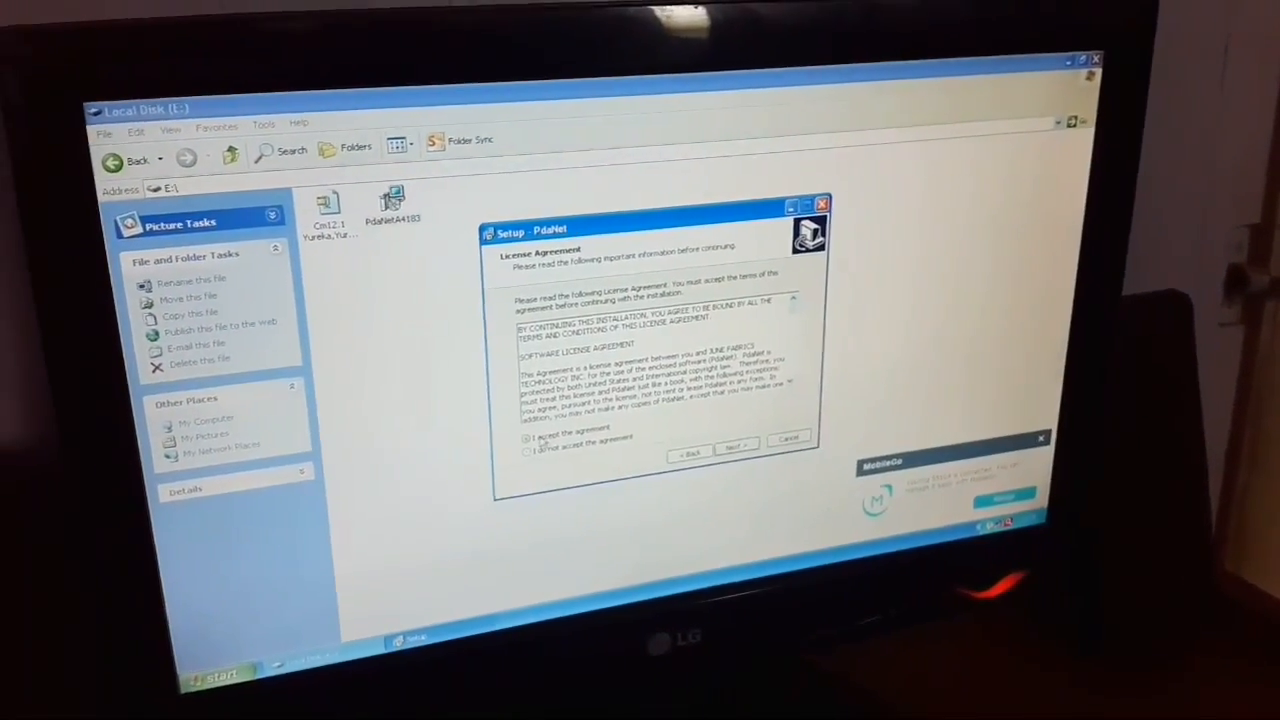
{"action": "left_click", "coordinate": [737, 444]}
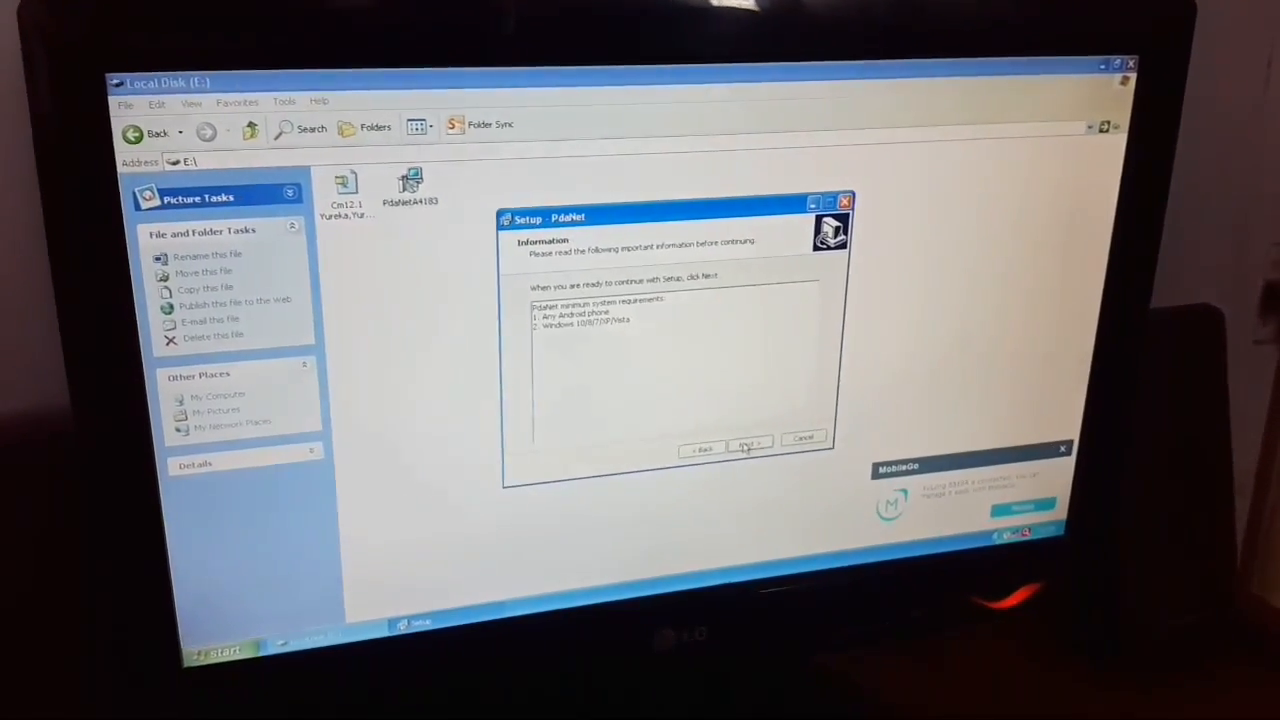
{"action": "left_click", "coordinate": [748, 447]}
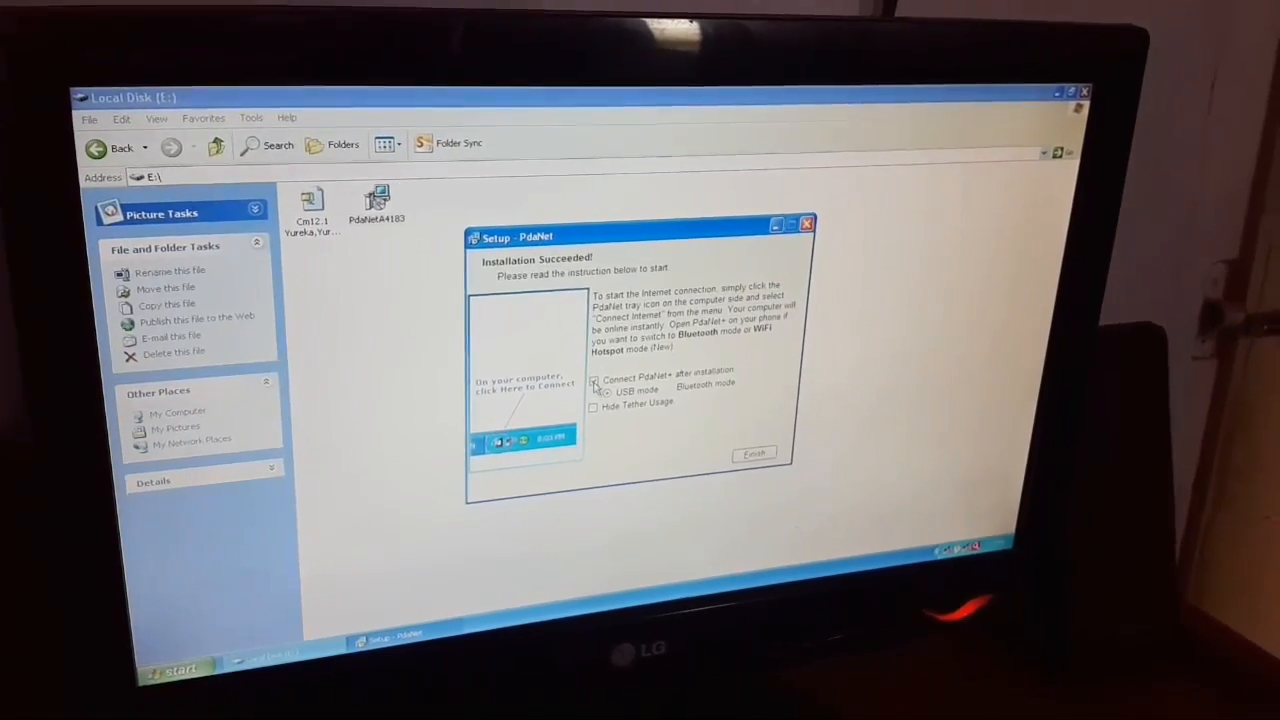
{"action": "left_click", "coordinate": [753, 452]}
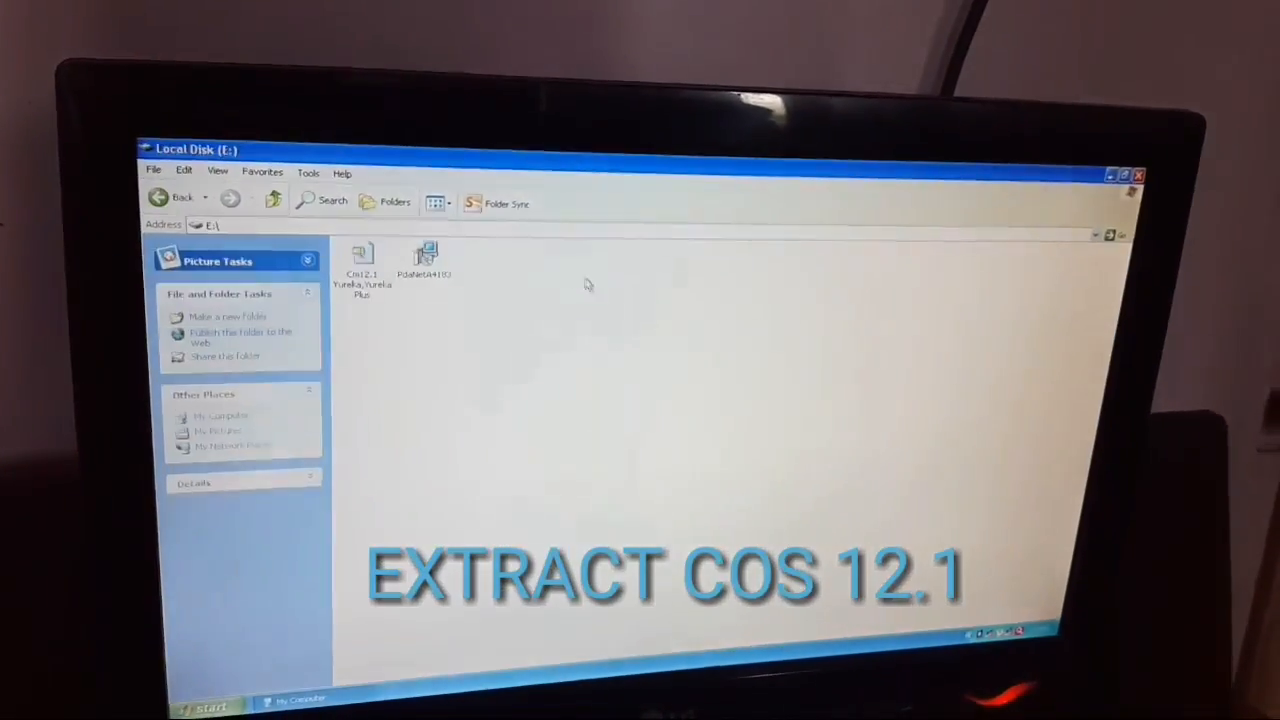
Extract the Cm12.1 Yureka archive here on drive E
{"action": "left_click", "coordinate": [361, 260]}
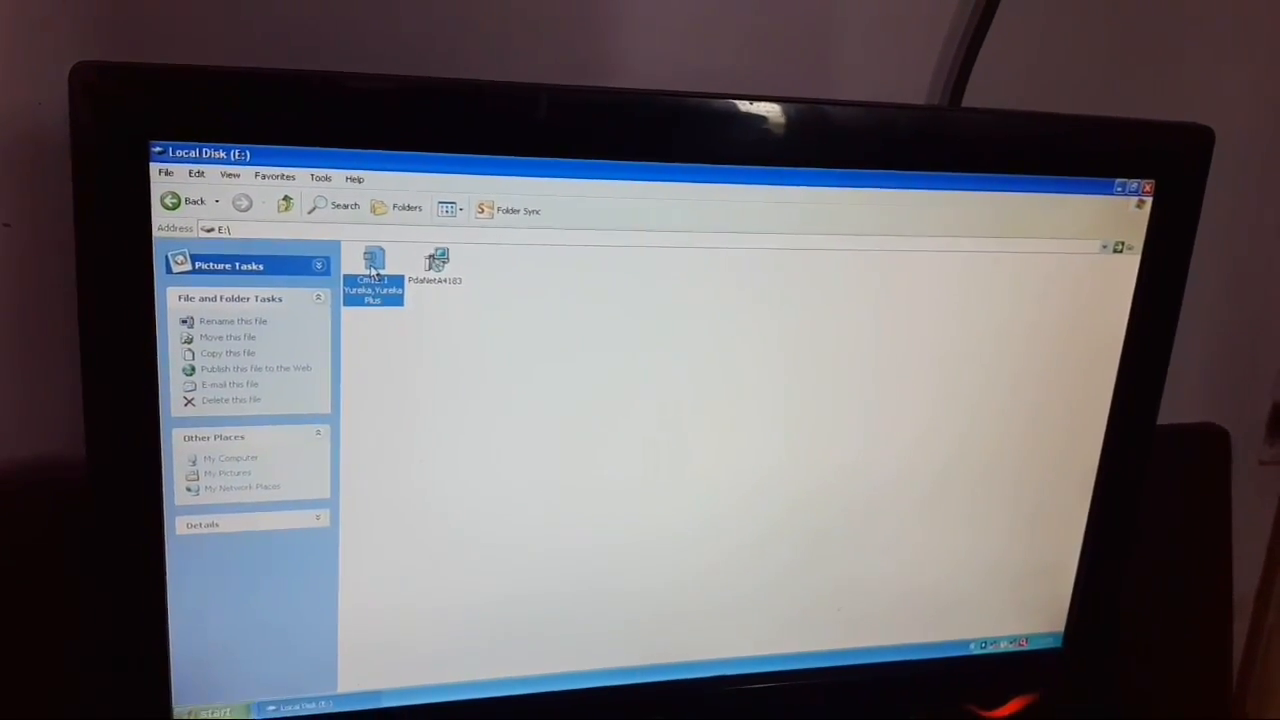
{"action": "right_click", "coordinate": [373, 275]}
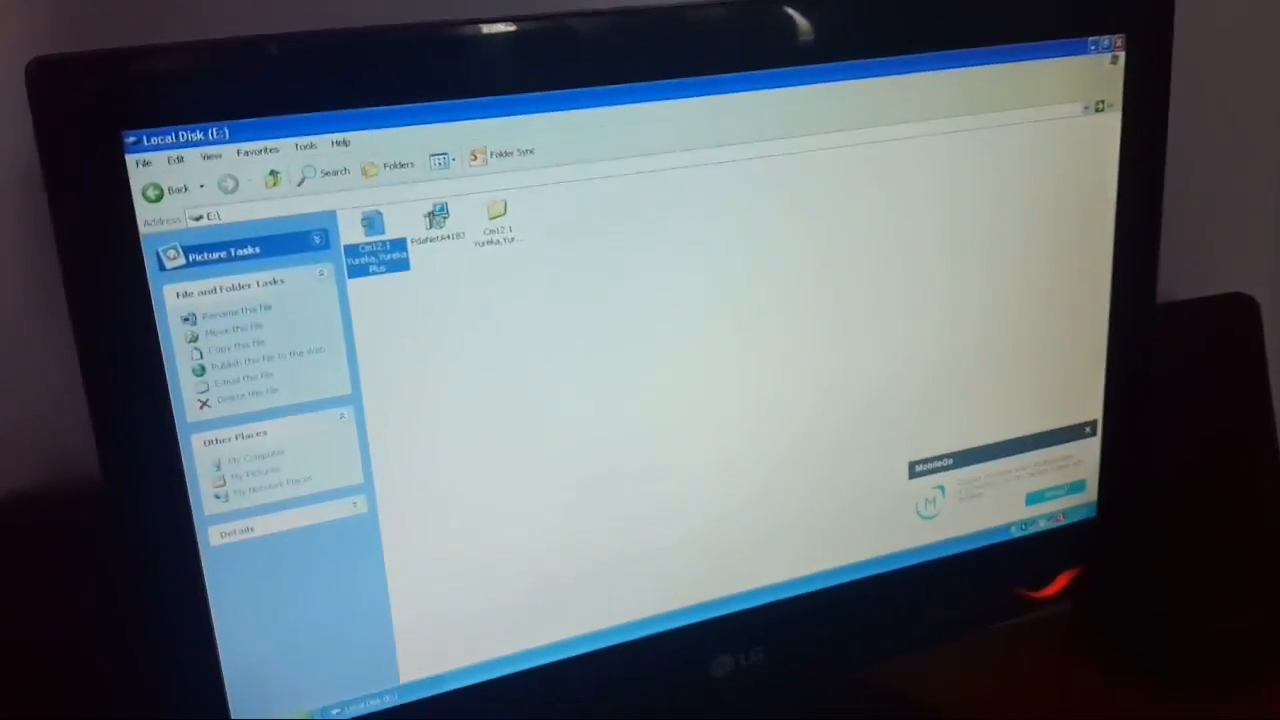
Run flash.bat from the extracted CM12.1 folder and continue past the prompt
{"action": "double_click", "coordinate": [373, 225]}
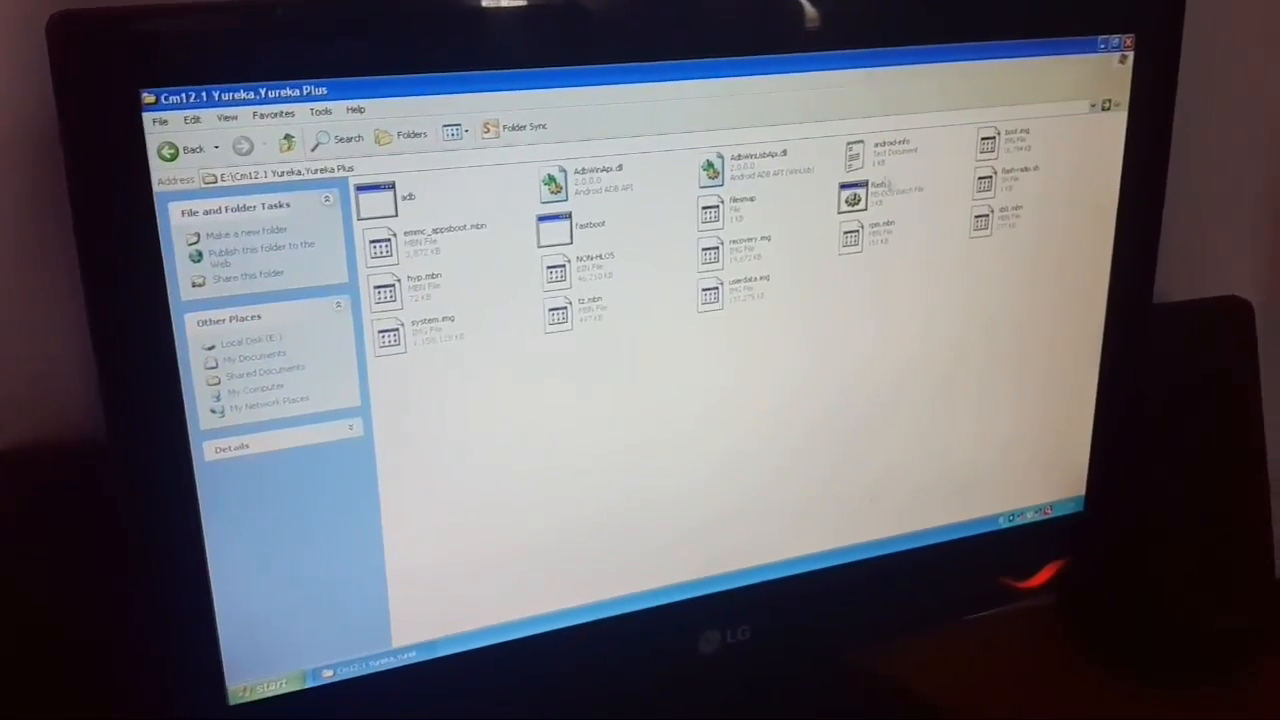
{"action": "left_click", "coordinate": [895, 195]}
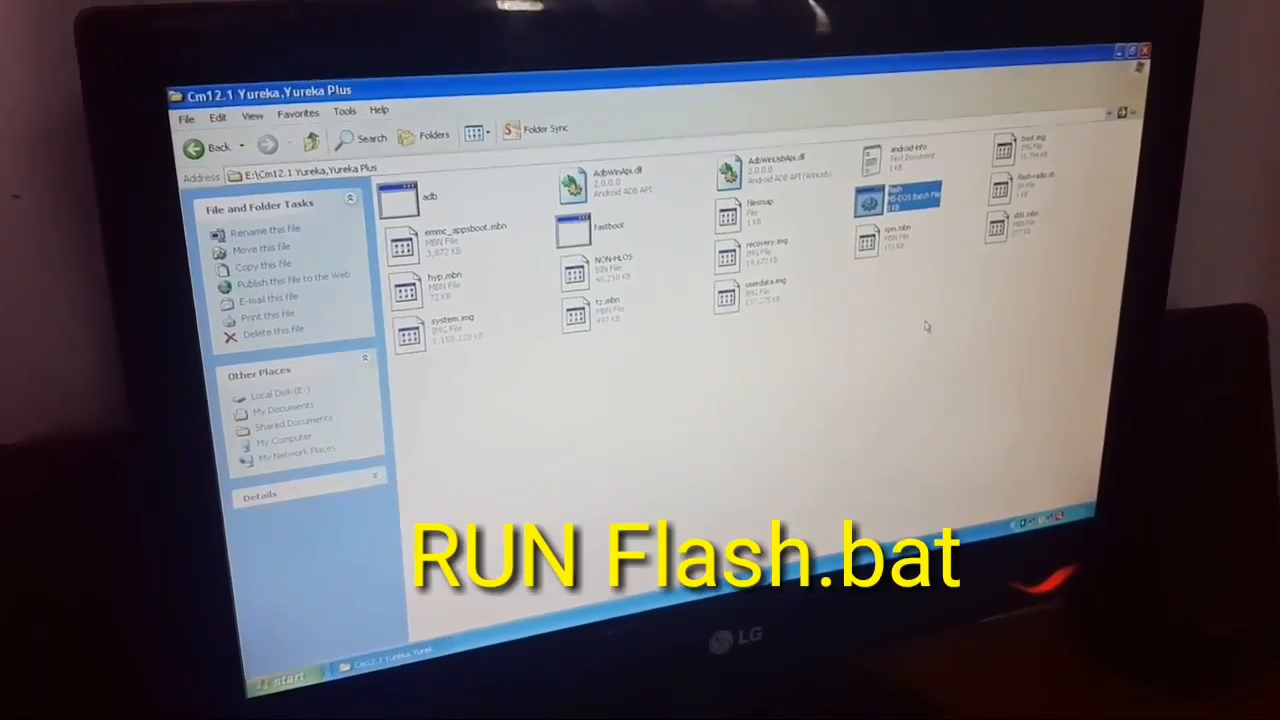
{"action": "right_click", "coordinate": [897, 200]}
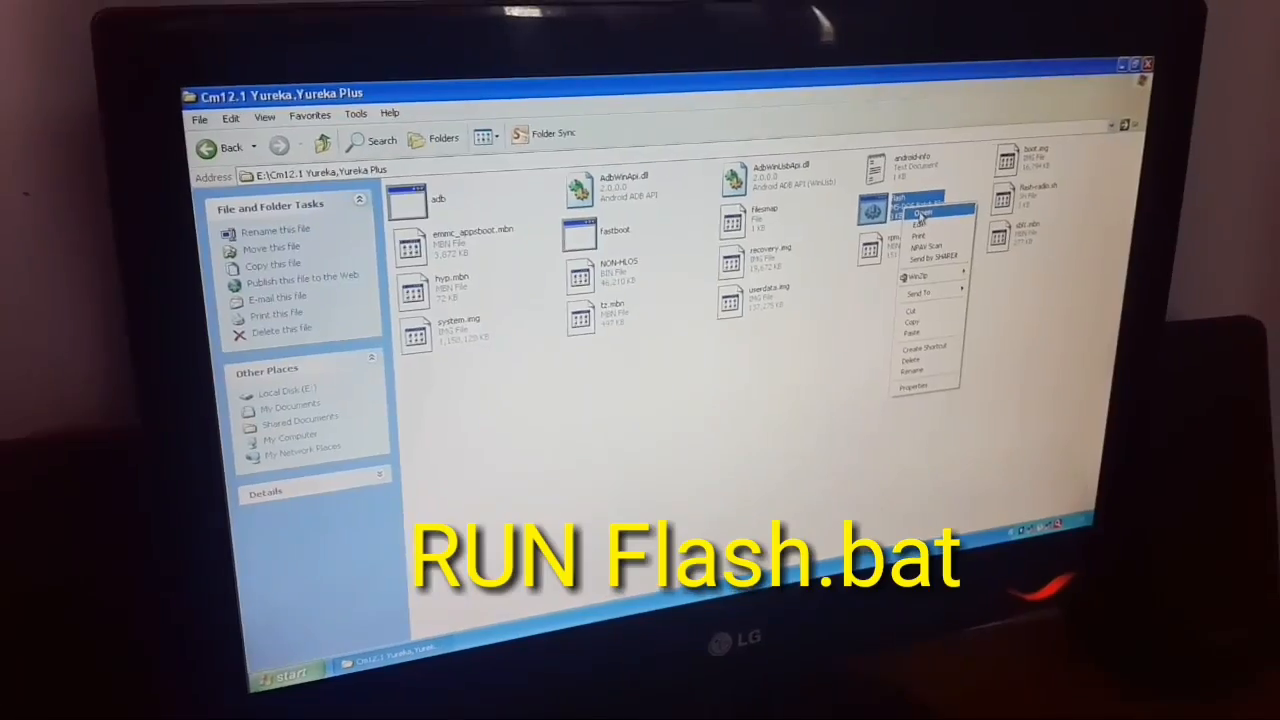
{"action": "left_click", "coordinate": [913, 212]}
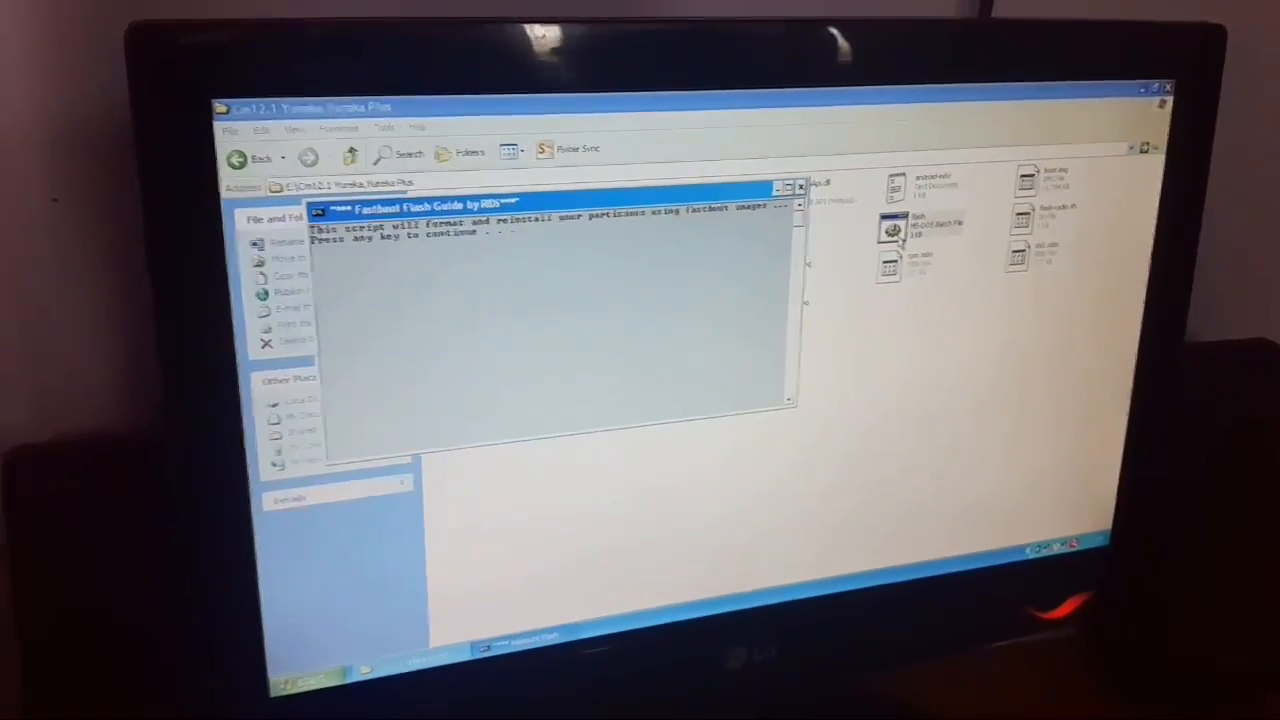
{"action": "key", "text": "enter"}
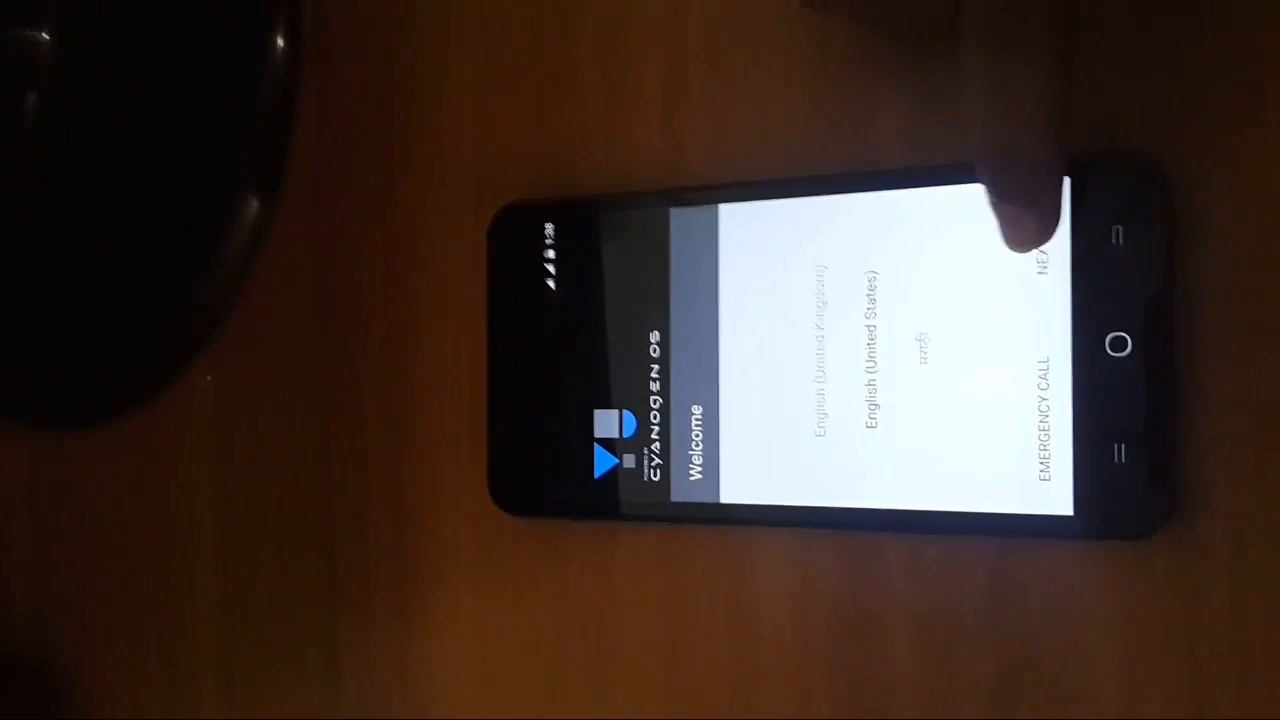
Keep English (United States) on the Welcome page and skip Wi-Fi setup
{"action": "left_click", "coordinate": [1045, 250]}
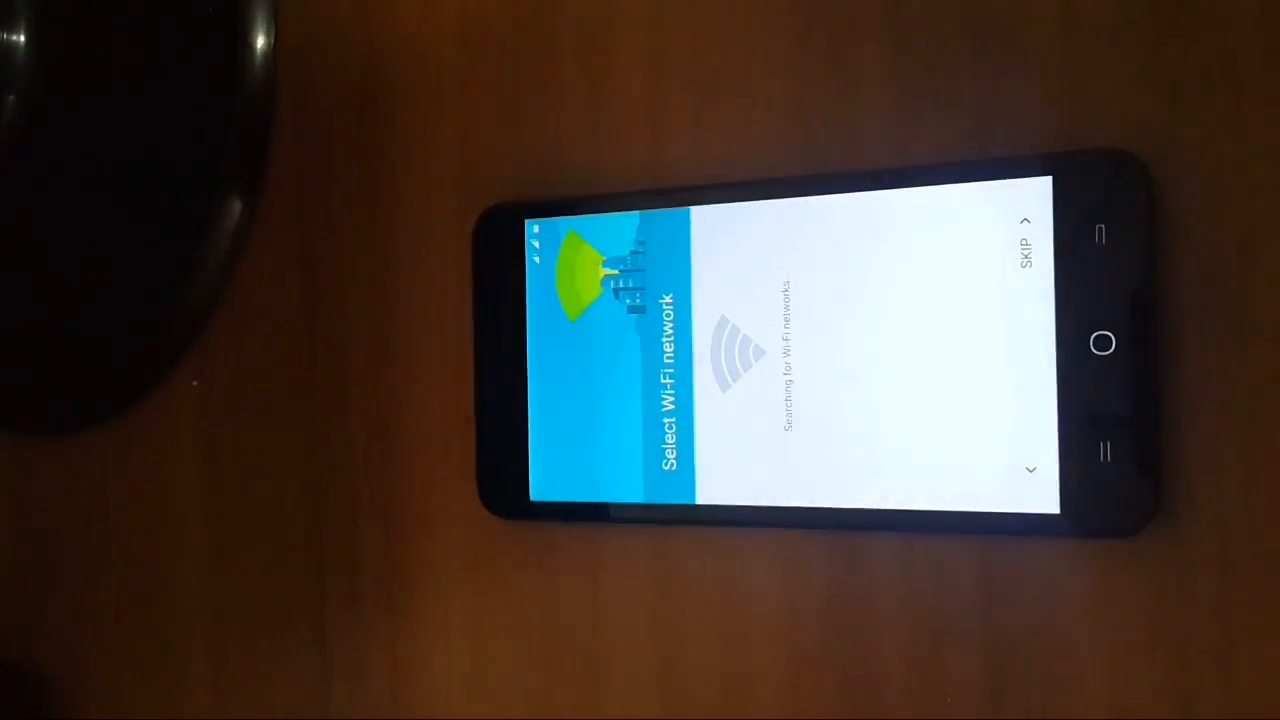
{"action": "left_click", "coordinate": [1023, 250]}
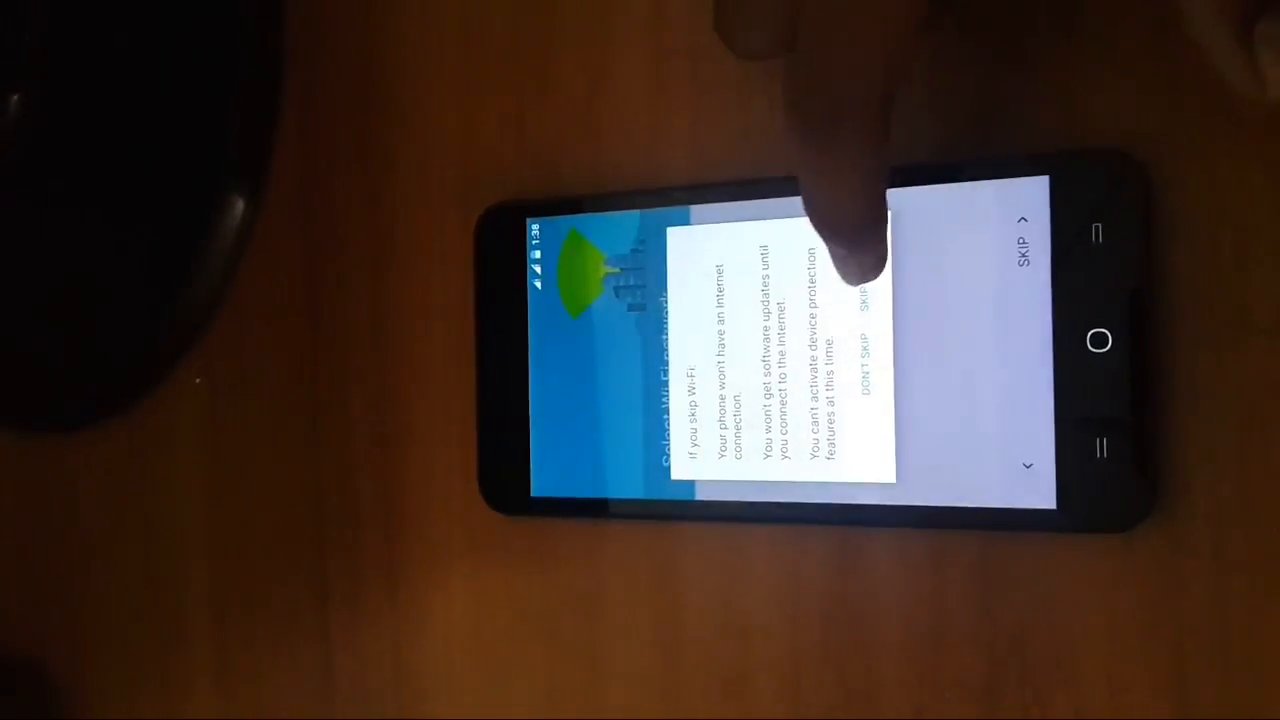
{"action": "left_click", "coordinate": [858, 300]}
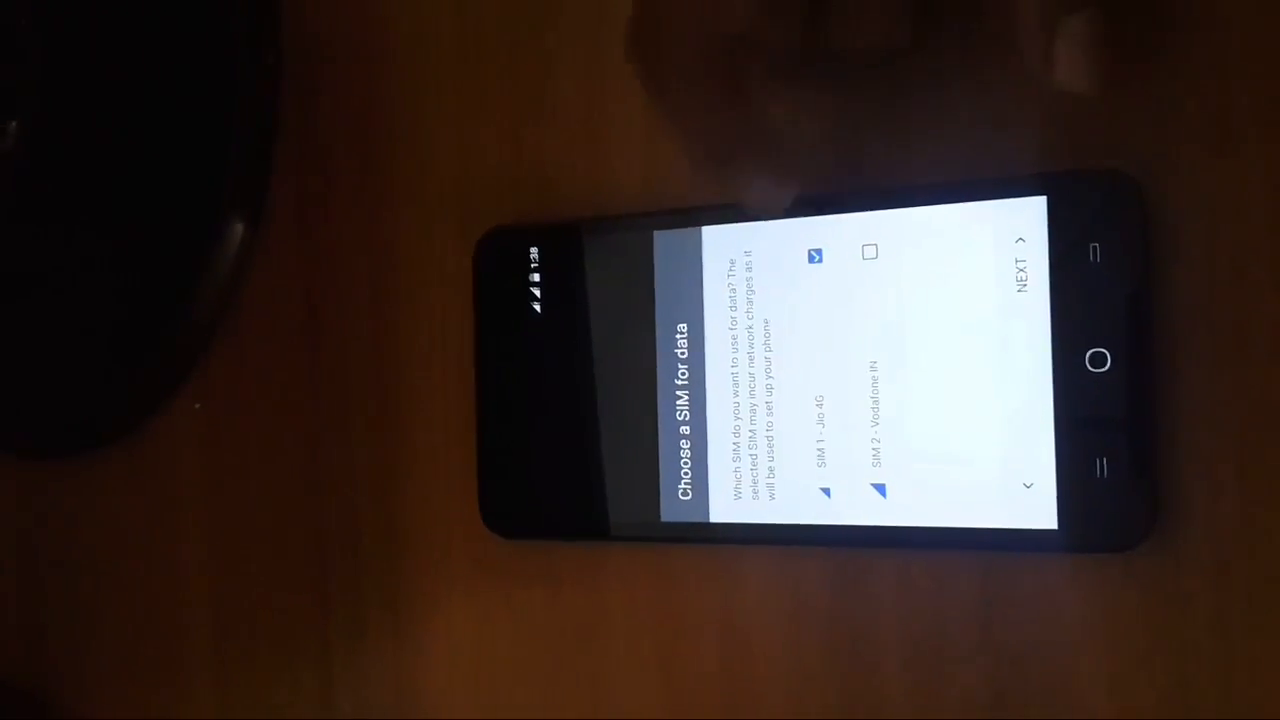
Keep SIM 1 for data, leave mobile data off, and accept location services
{"action": "left_click", "coordinate": [1018, 275]}
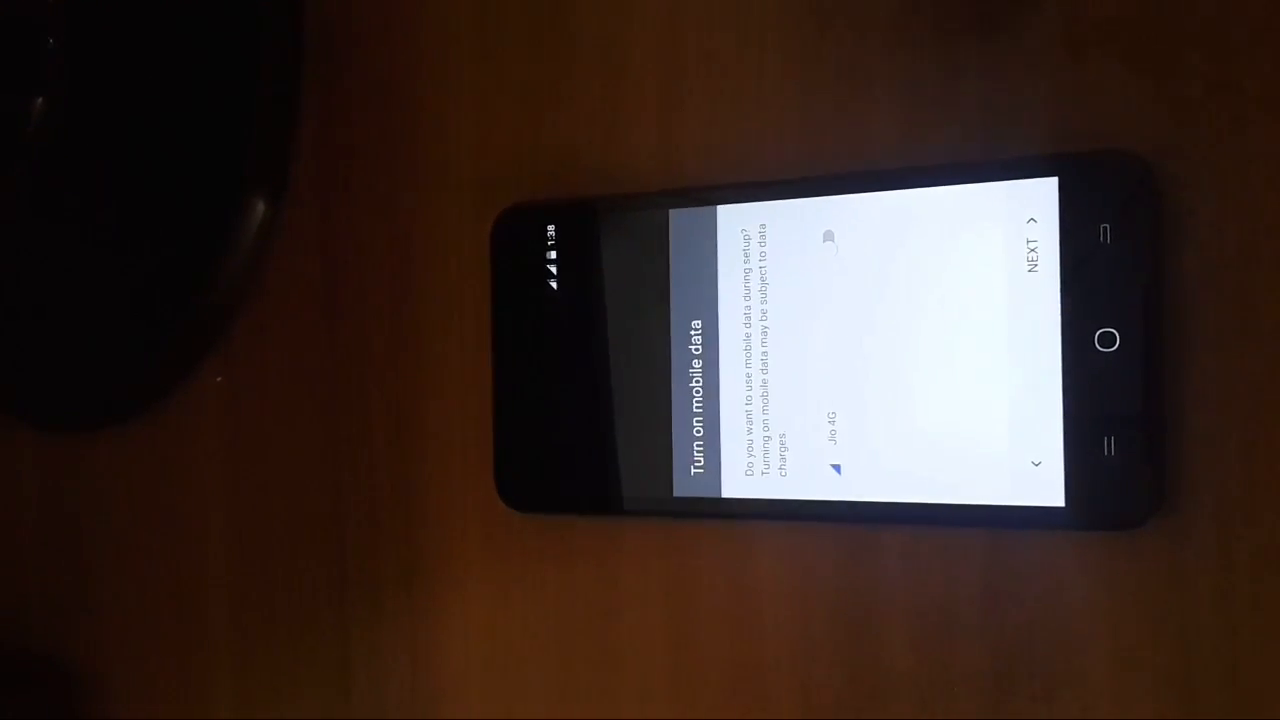
{"action": "left_click", "coordinate": [1029, 262]}
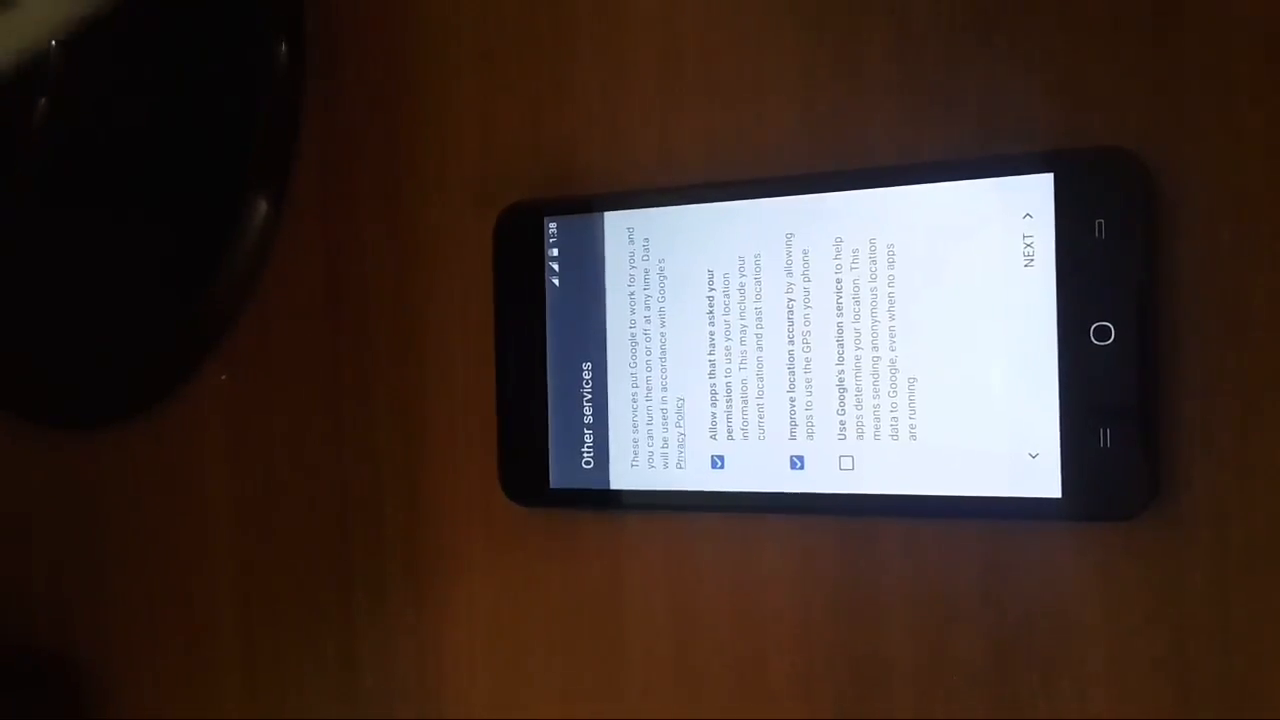
{"action": "left_click", "coordinate": [1025, 260]}
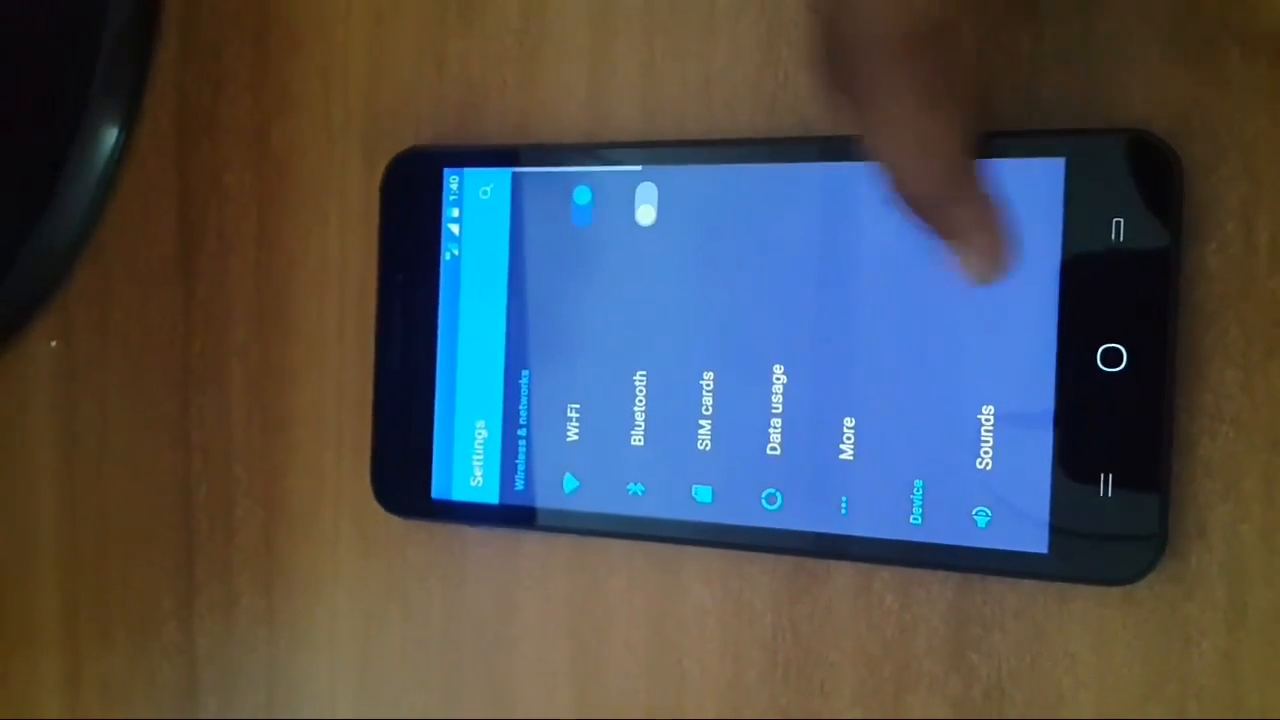
Scroll the Settings list down to the System section with About phone
{"action": "scroll", "scroll_direction": "down", "scroll_amount": 3}
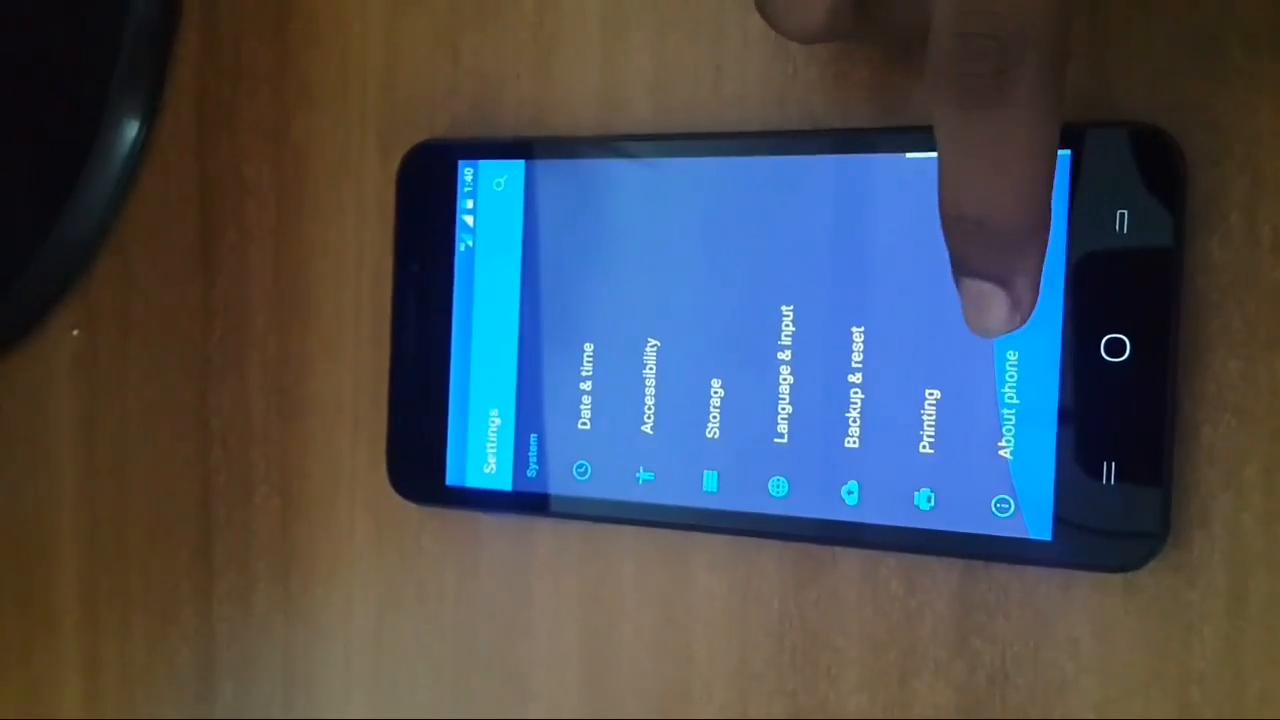